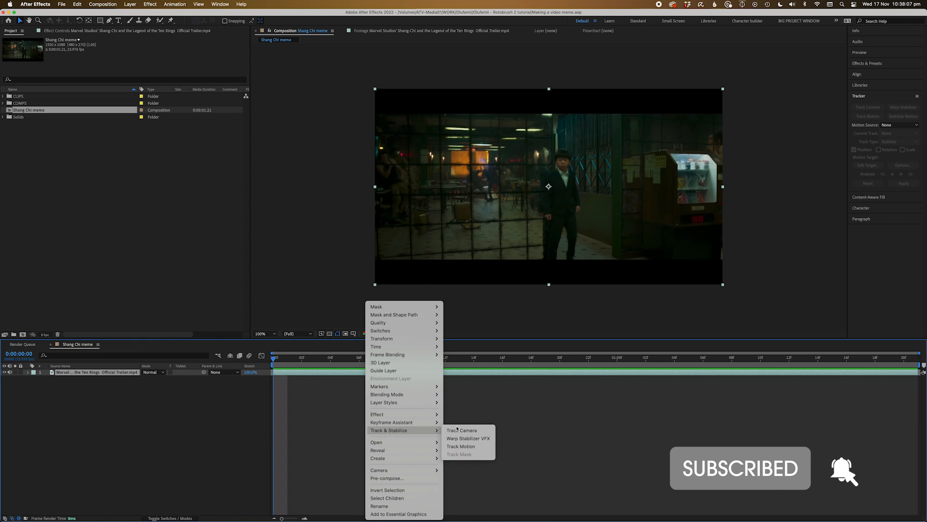
Run Track Camera on the Shang-Chi trailer layer and let it solve.
left_click(461, 430)
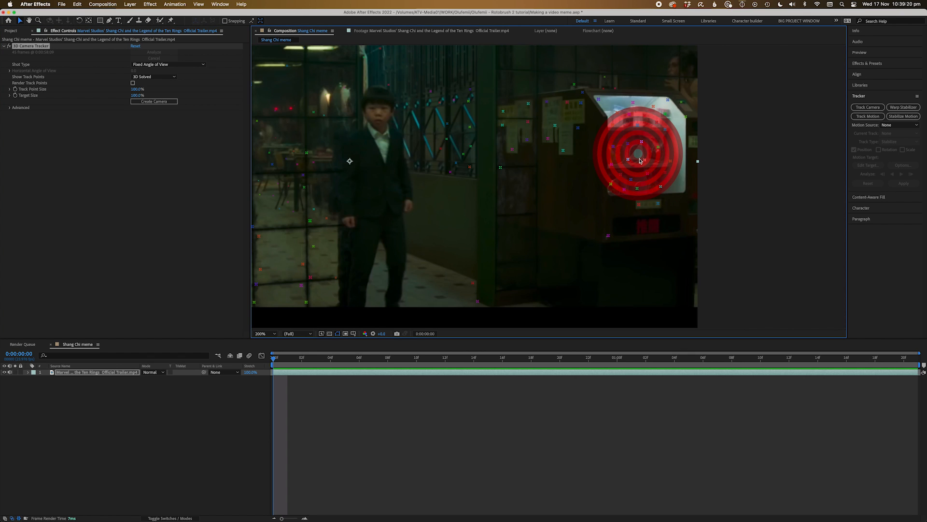
Create a track null and 3D camera from the arcade machine track points.
right_click(644, 160)
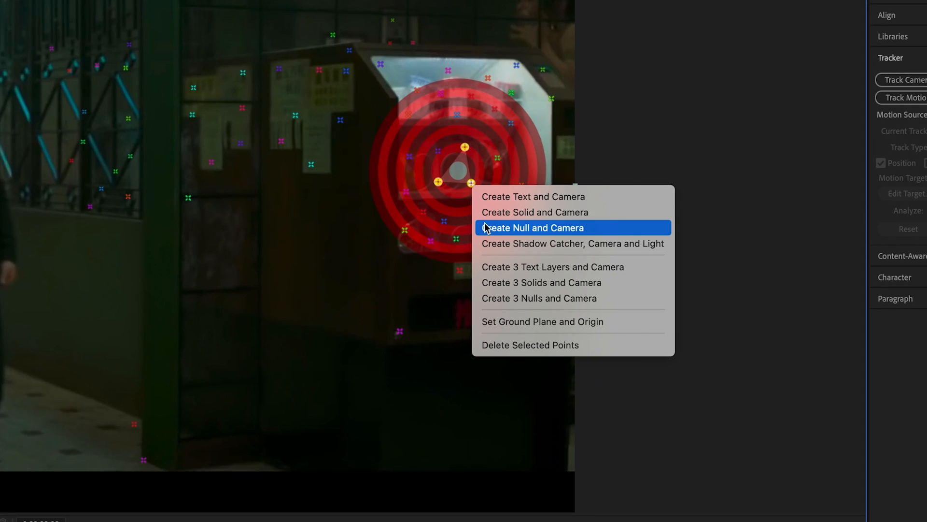
left_click(532, 228)
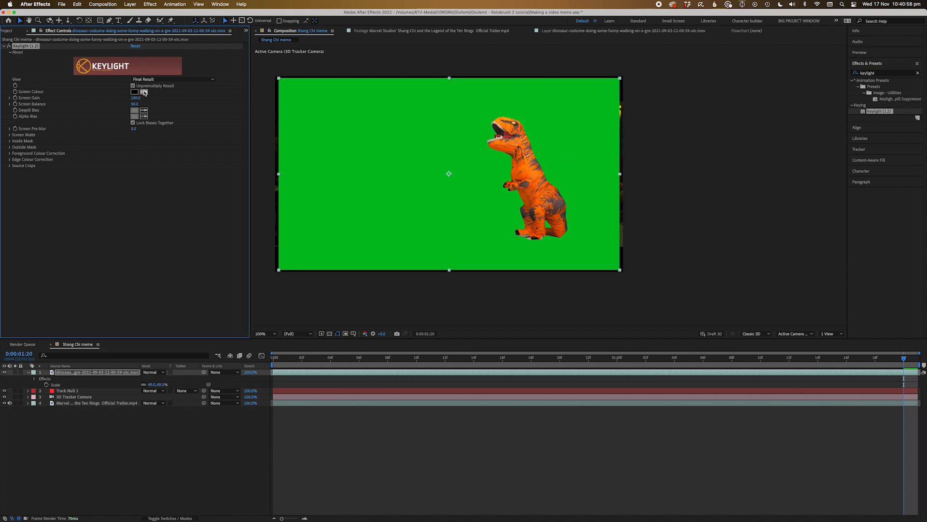
Sample the green background with Keylight's Screen Colour eyedropper on the dinosaur layer.
left_click(143, 92)
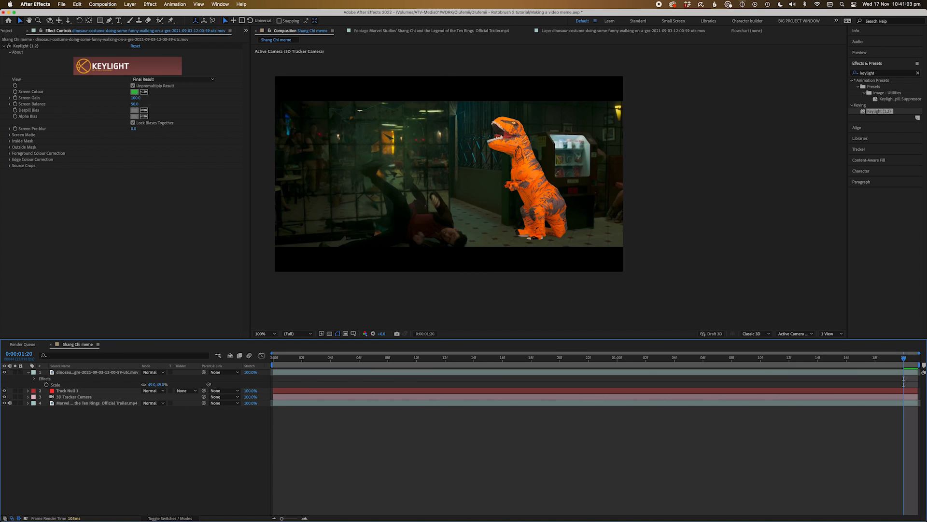
left_click(182, 372)
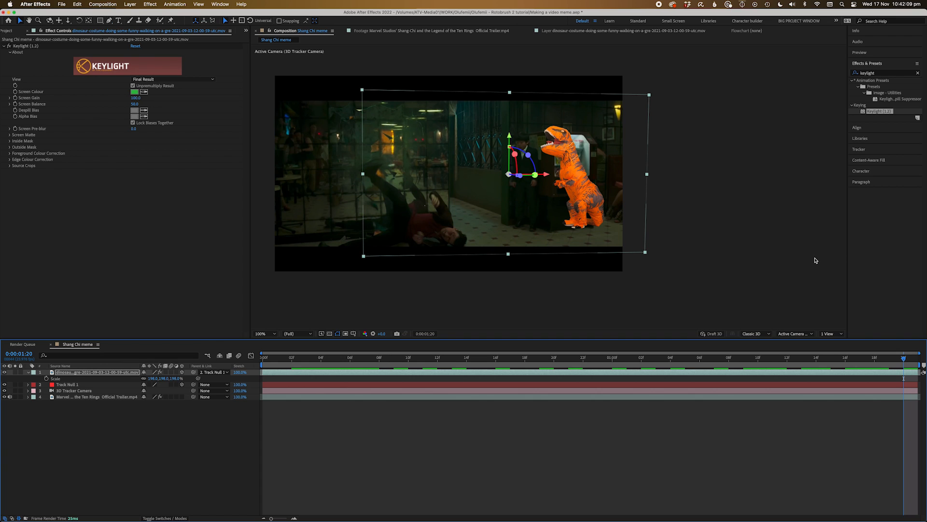
mouse_move(826, 279)
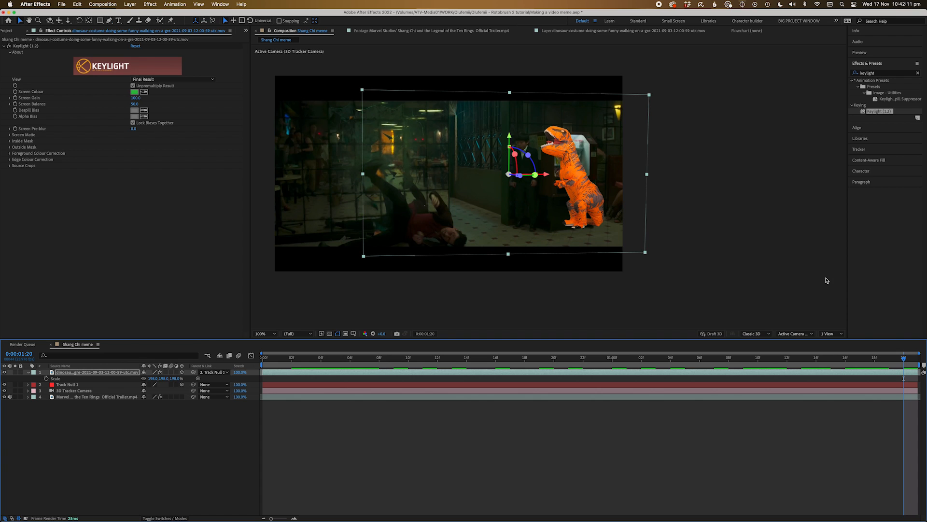
mouse_move(361, 68)
type("curves")
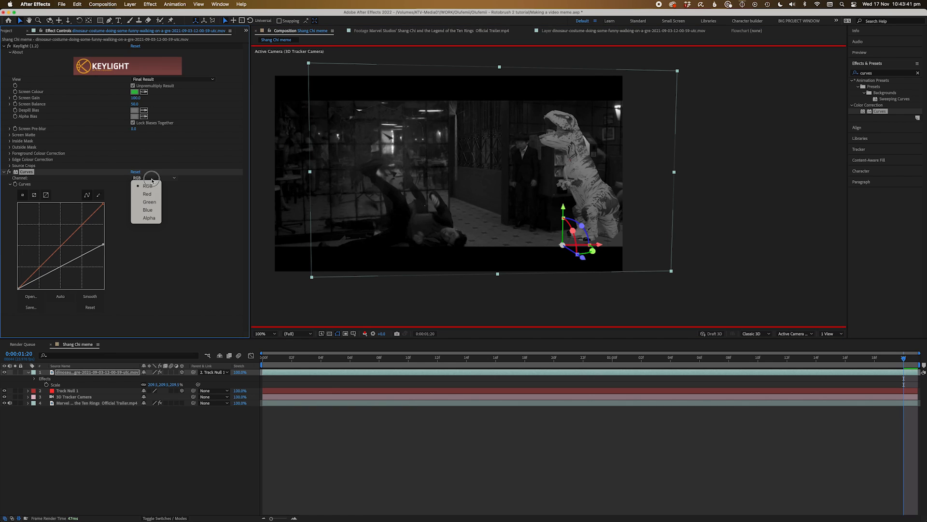
Adjust the dinosaur's red, green and blue Curves channels, then return the viewer to RGB.
left_click(147, 194)
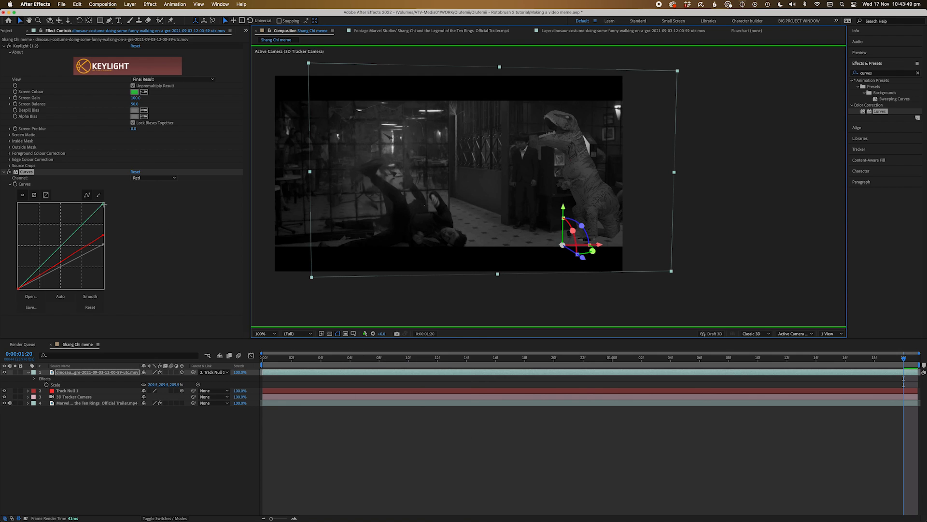
left_click(153, 179)
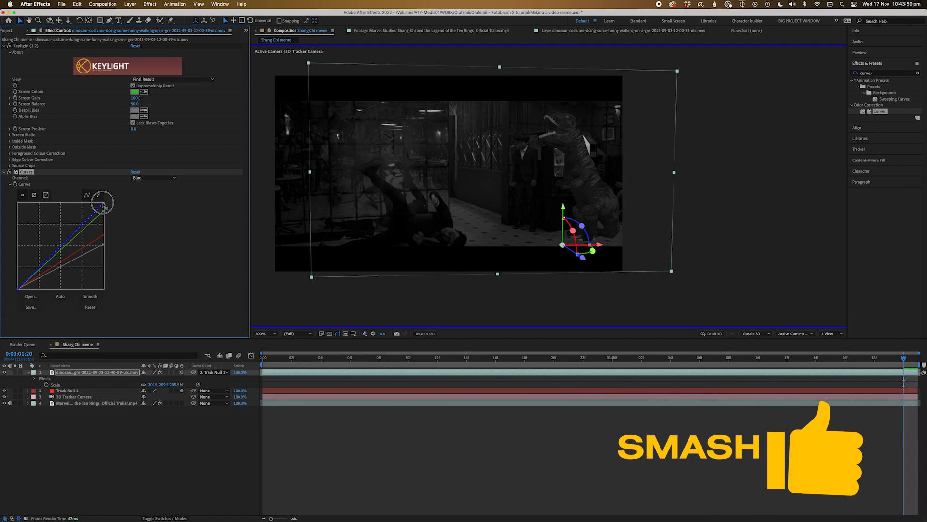
left_click(153, 177)
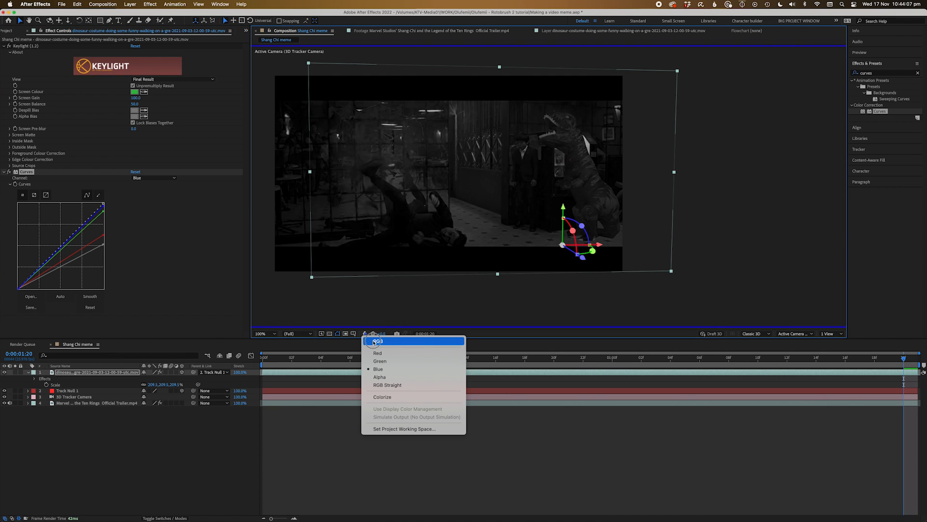
left_click(378, 342)
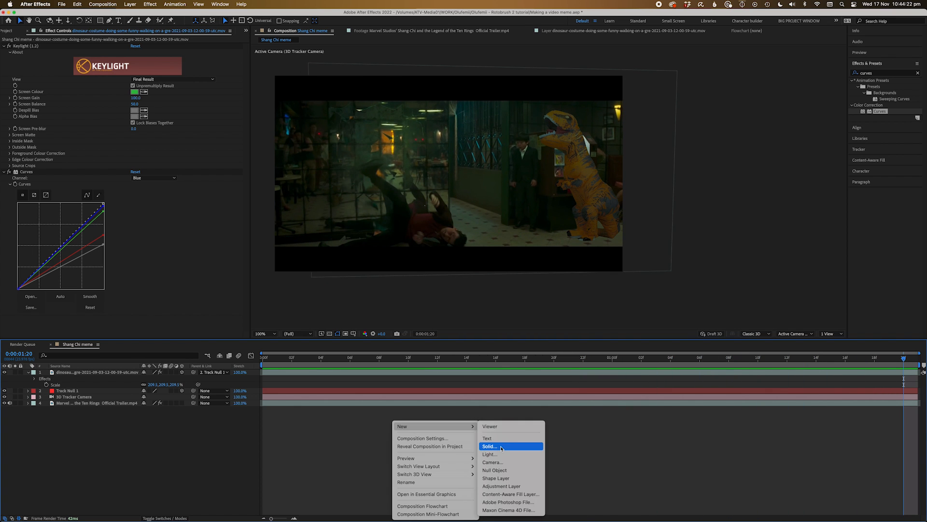
Add a new black solid, Black Solid 3, via New > Solid.
left_click(489, 445)
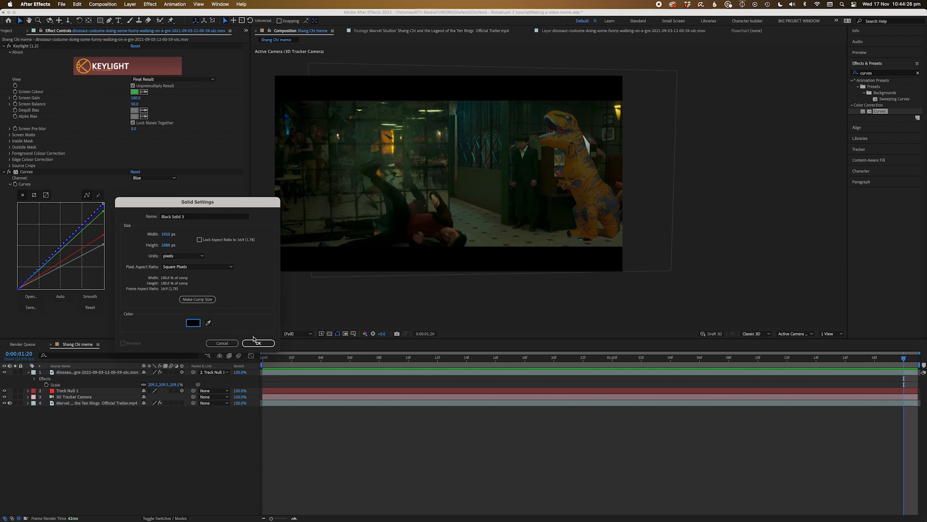
left_click(259, 343)
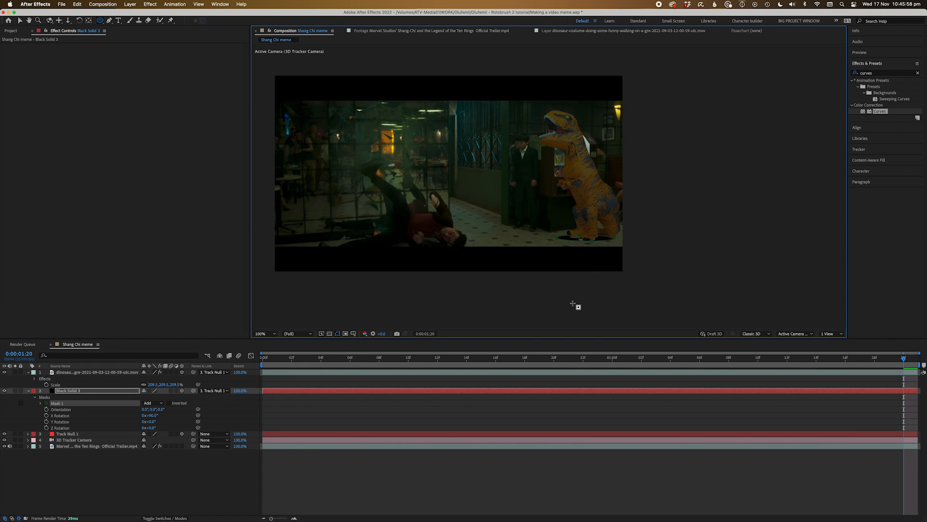
mouse_move(94, 400)
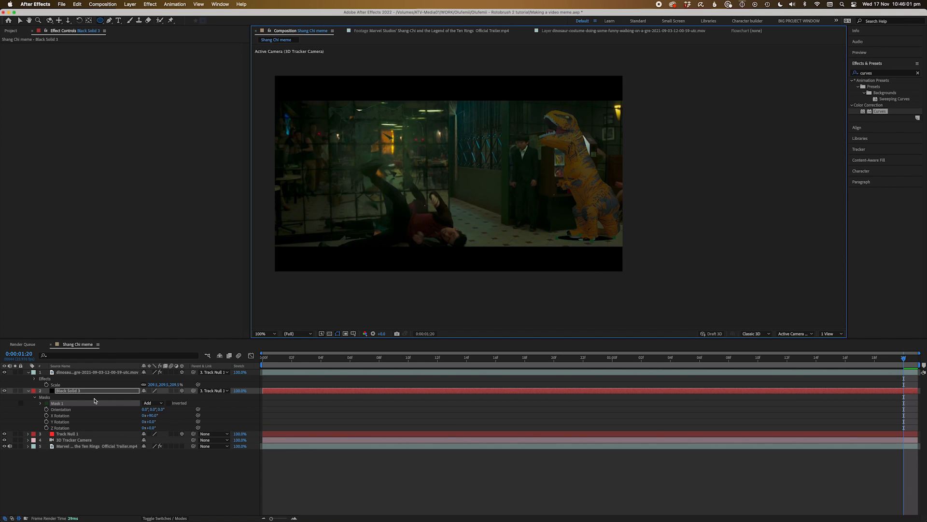
Expand Mask 1 on Black Solid 3 and feather it 400 pixels.
left_click(40, 403)
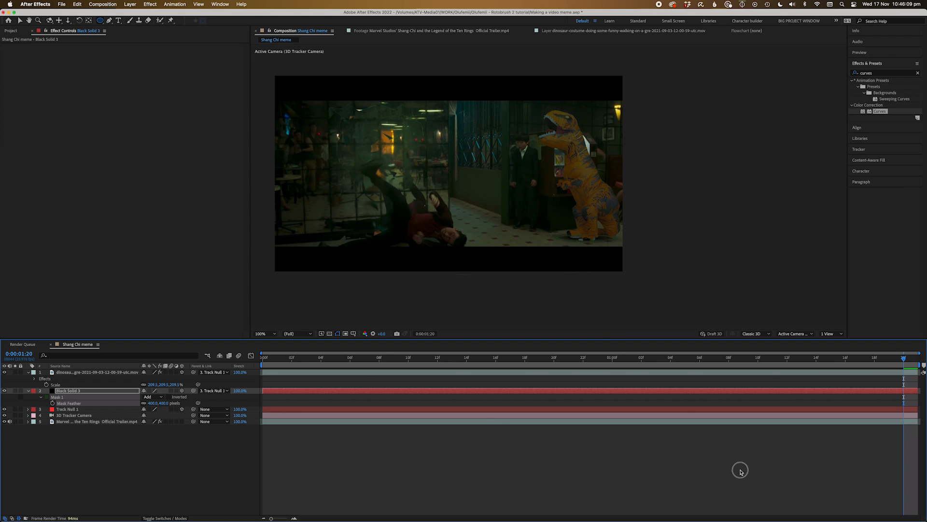
left_click(34, 396)
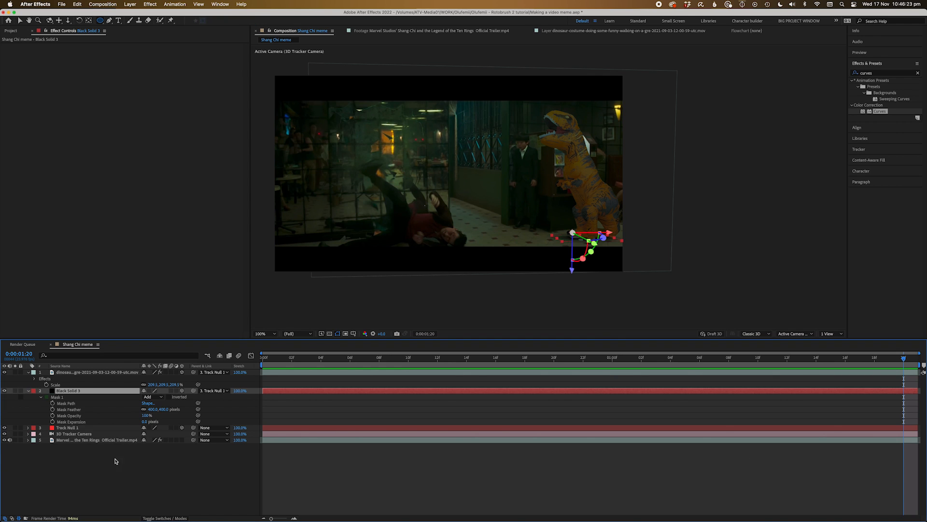